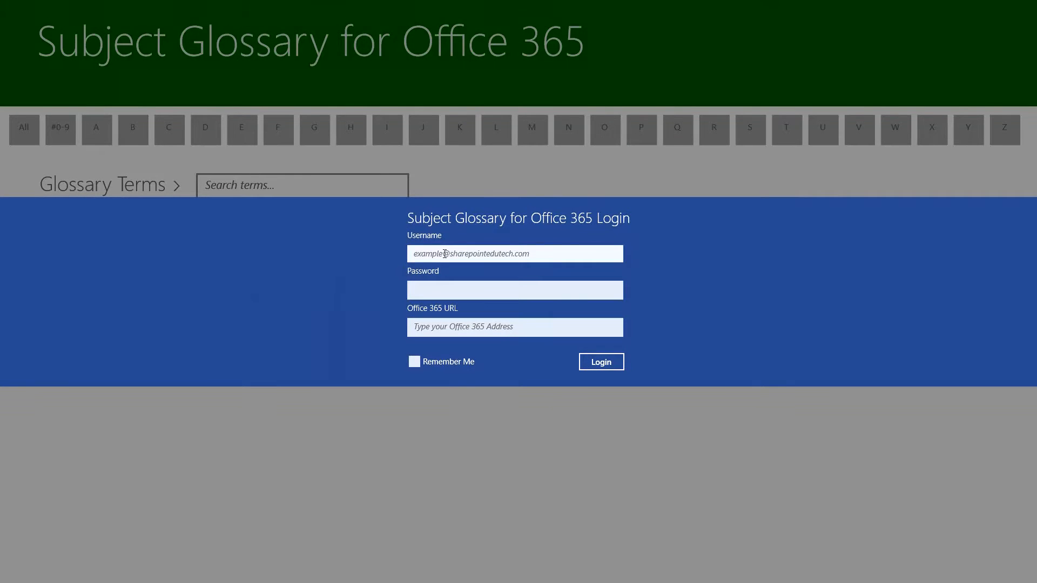
# Enter the username, password and Office 365 site address with Remember Me ticked.
pyautogui.click(515, 253)
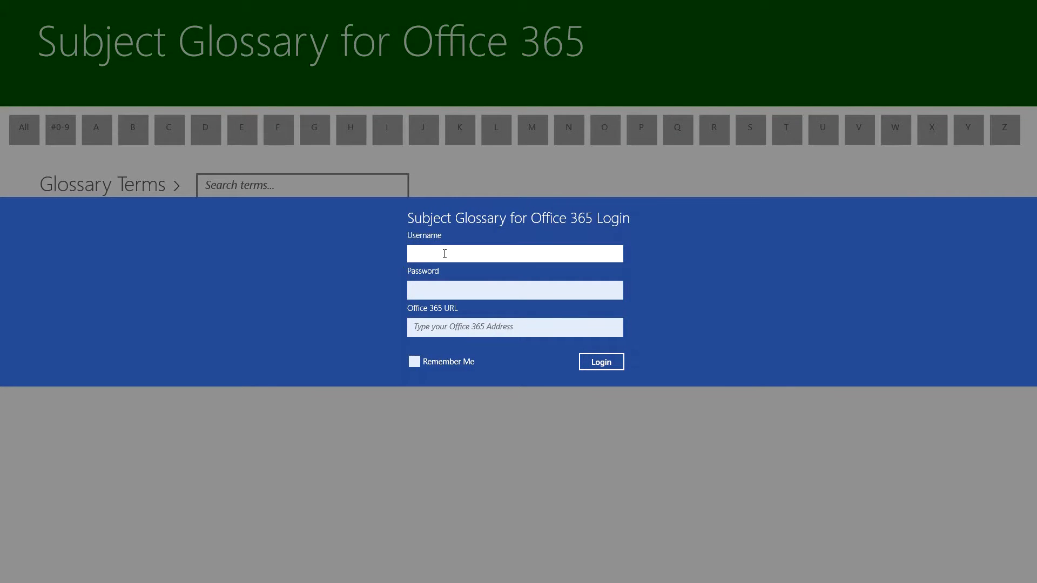
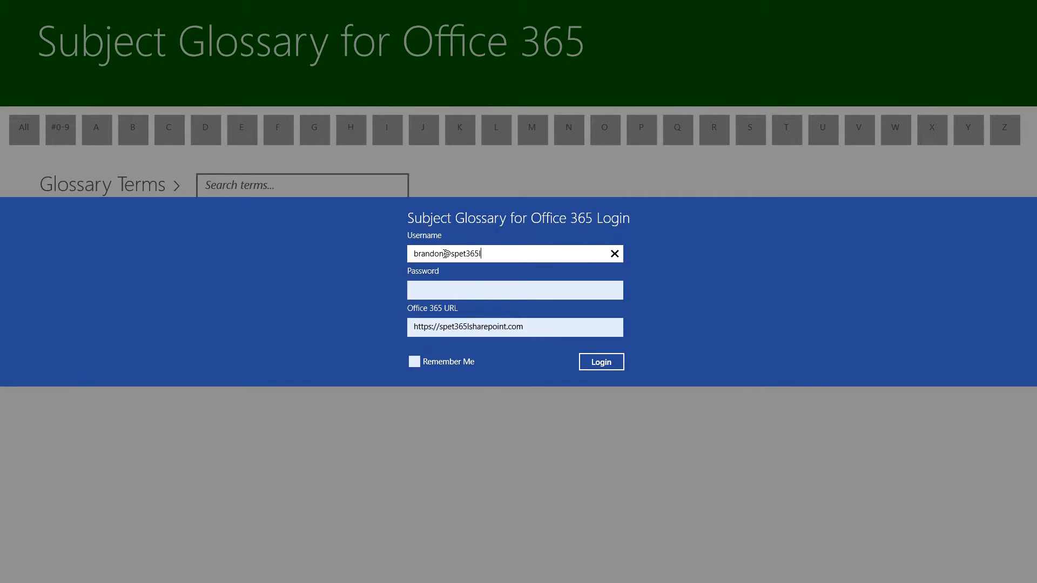
pyautogui.write('•')
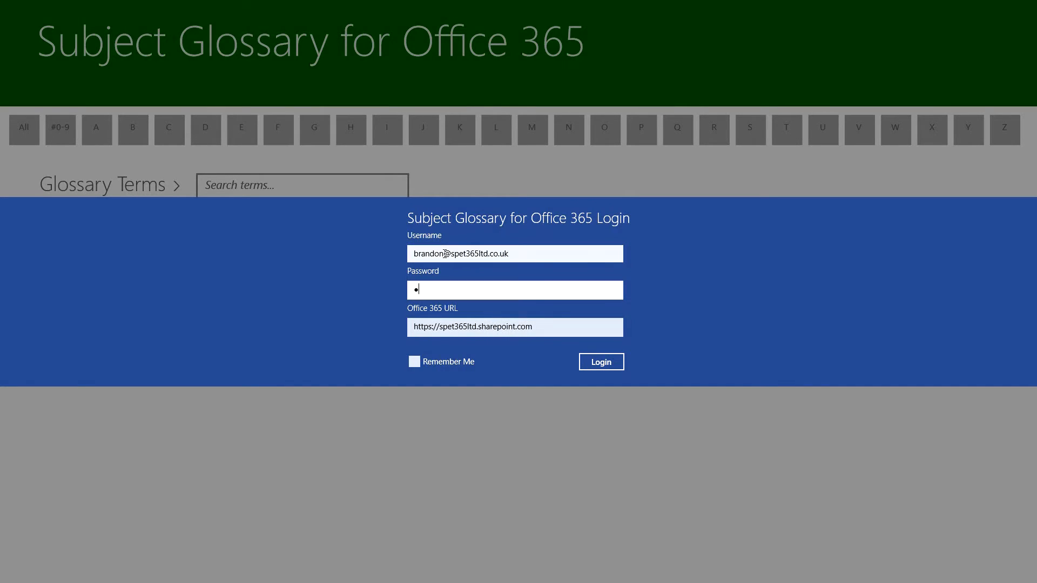
pyautogui.write('password')
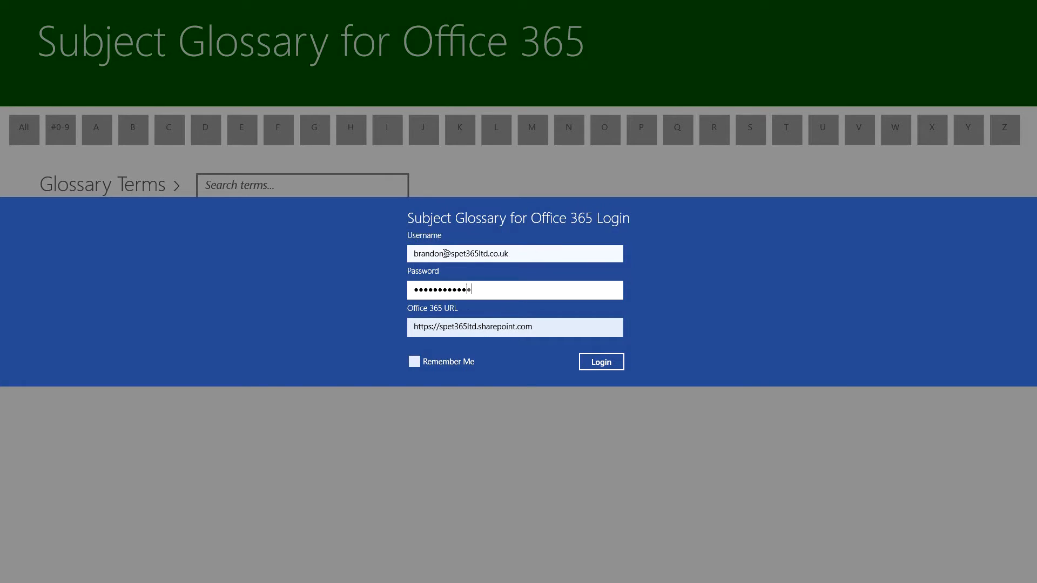
pyautogui.click(414, 362)
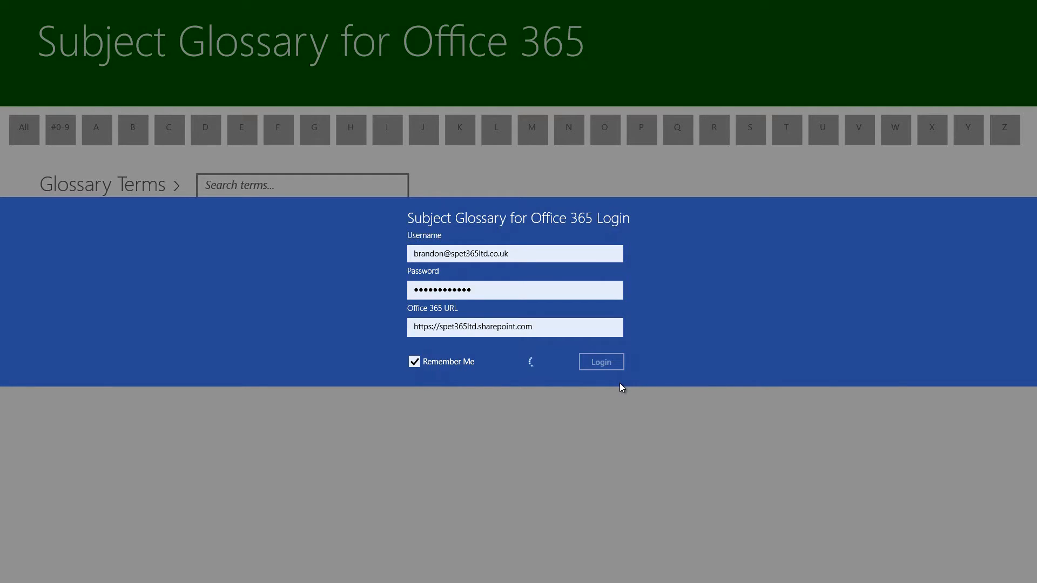
# Submit the login and choose Biology Glossary from the glossary list.
pyautogui.click(601, 362)
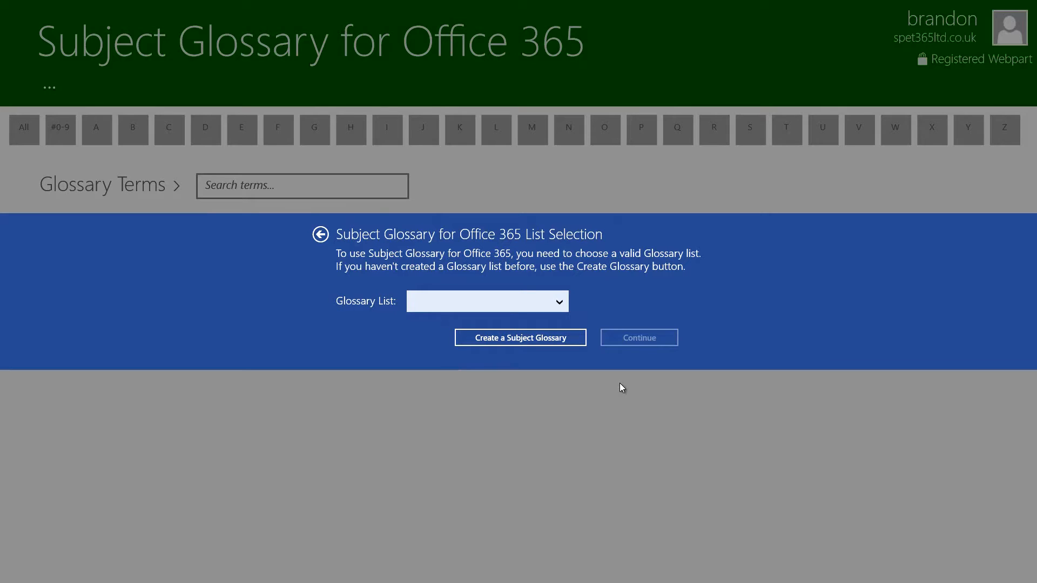
pyautogui.moveTo(612, 380)
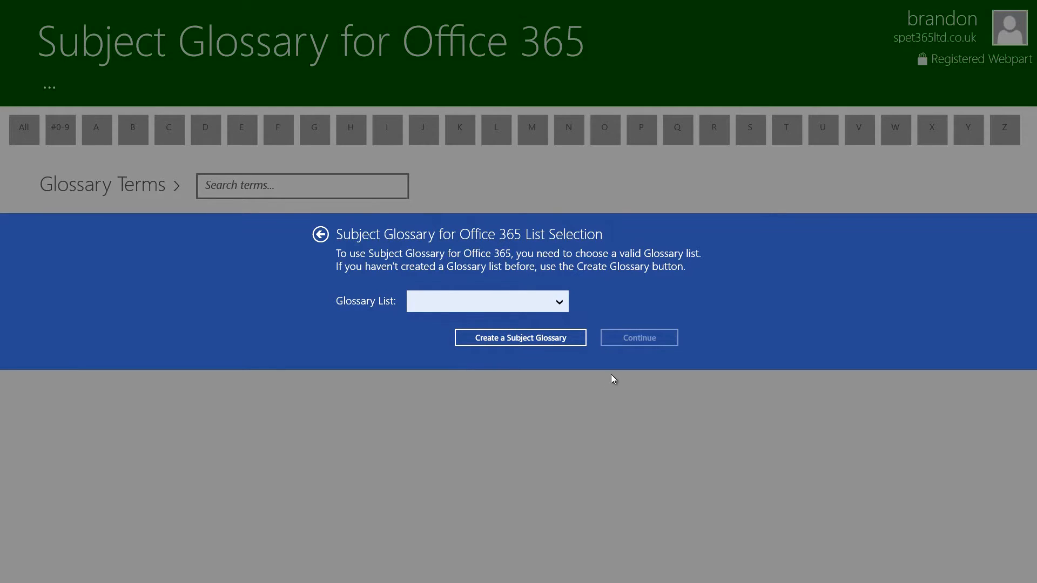
pyautogui.click(487, 301)
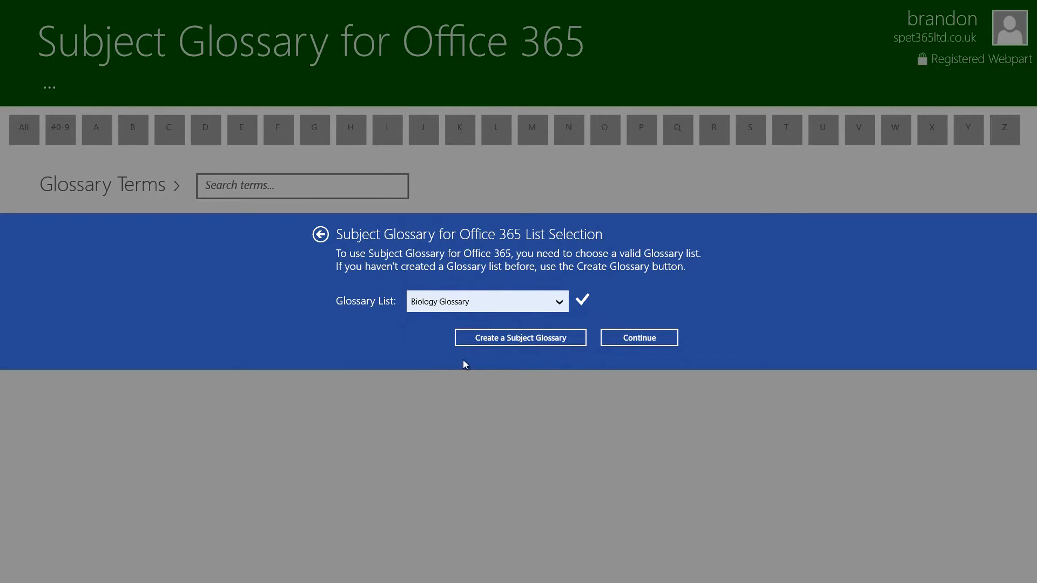
pyautogui.moveTo(486, 364)
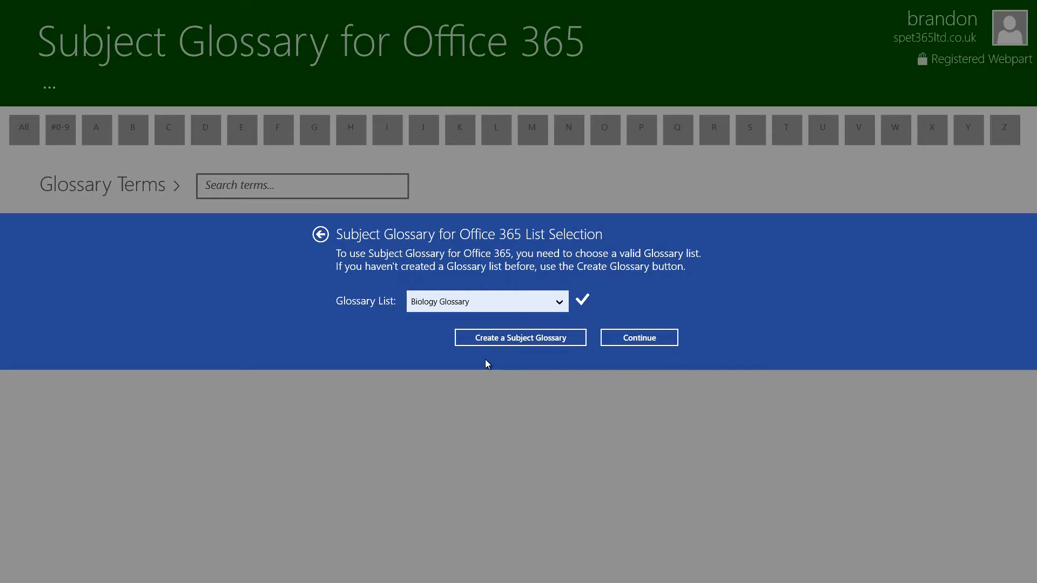
pyautogui.moveTo(645, 367)
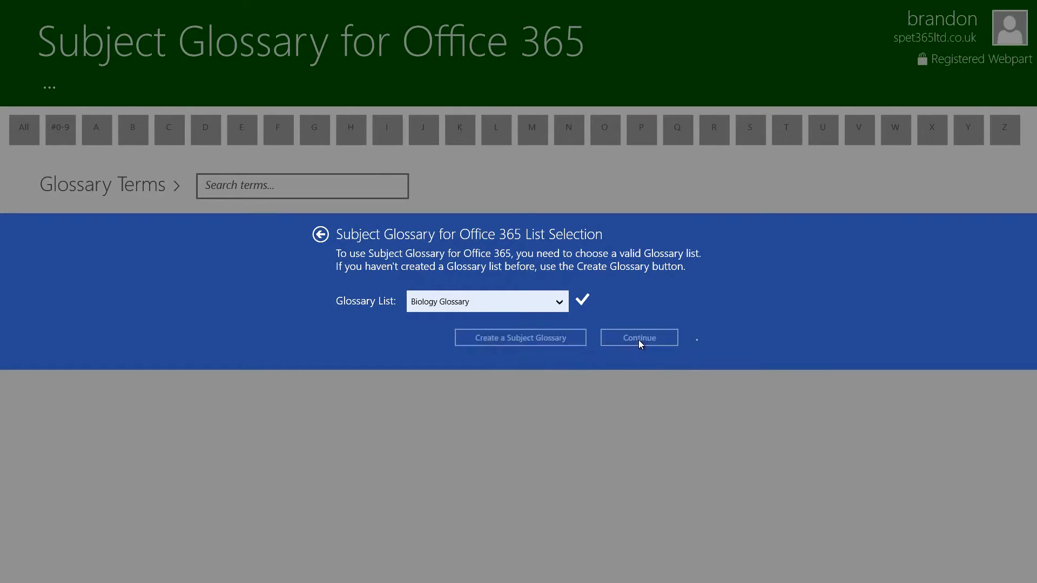
# Continue into Biology Glossary and read the definitions of half life and fatty acid.
pyautogui.click(637, 337)
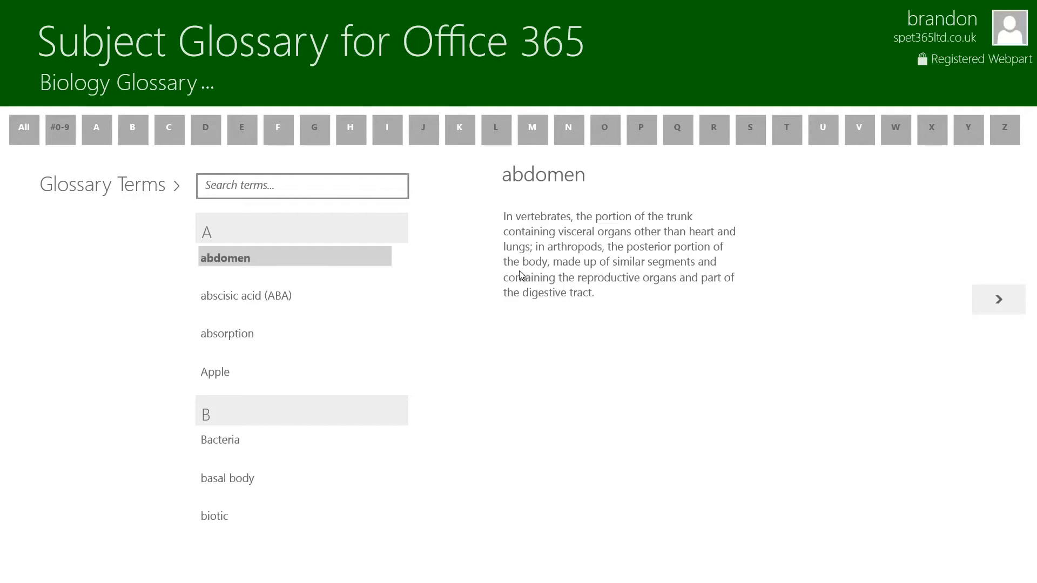
pyautogui.scroll(-3)
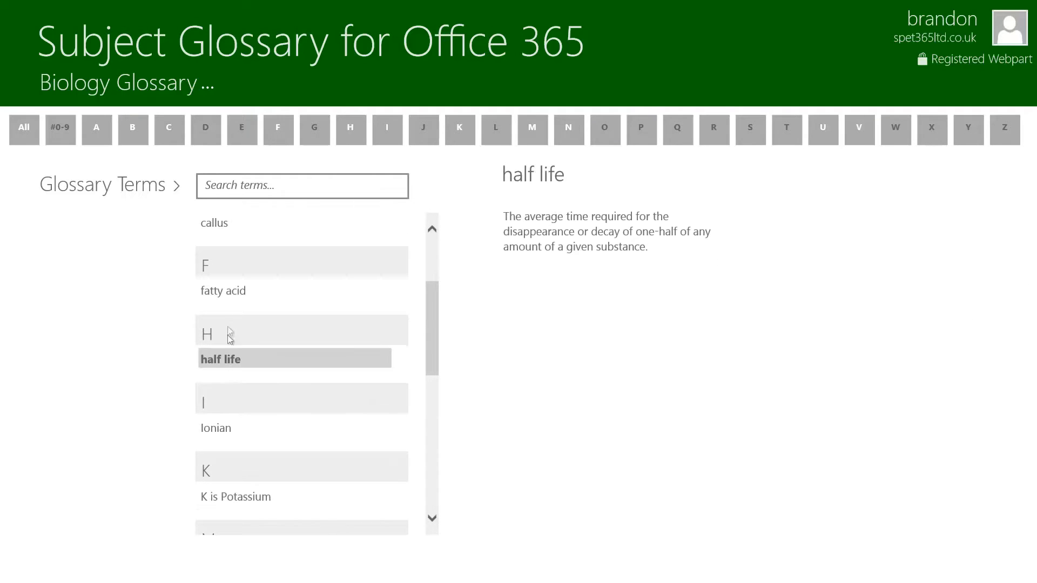
pyautogui.click(223, 289)
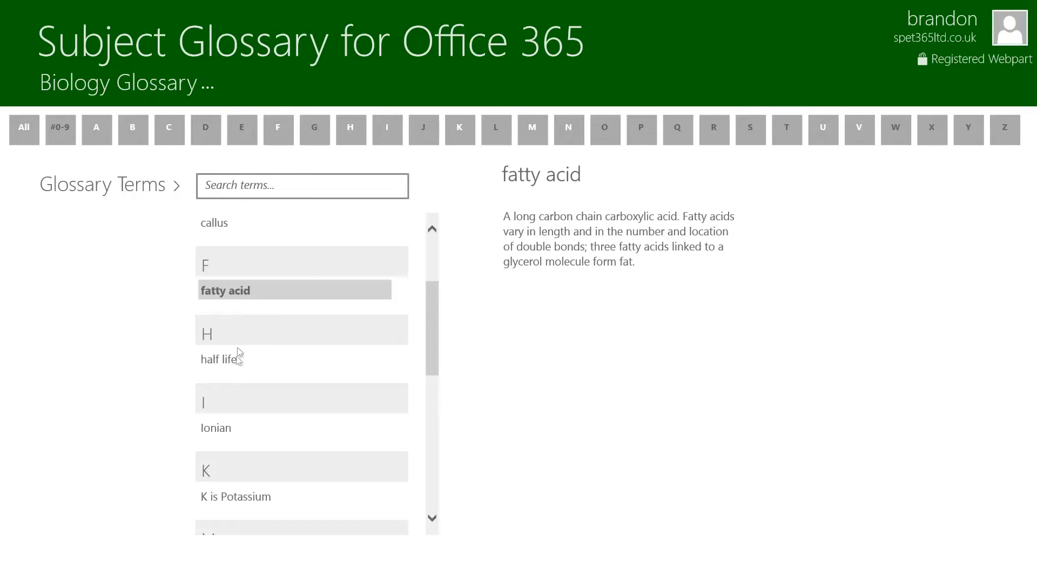
pyautogui.click(220, 358)
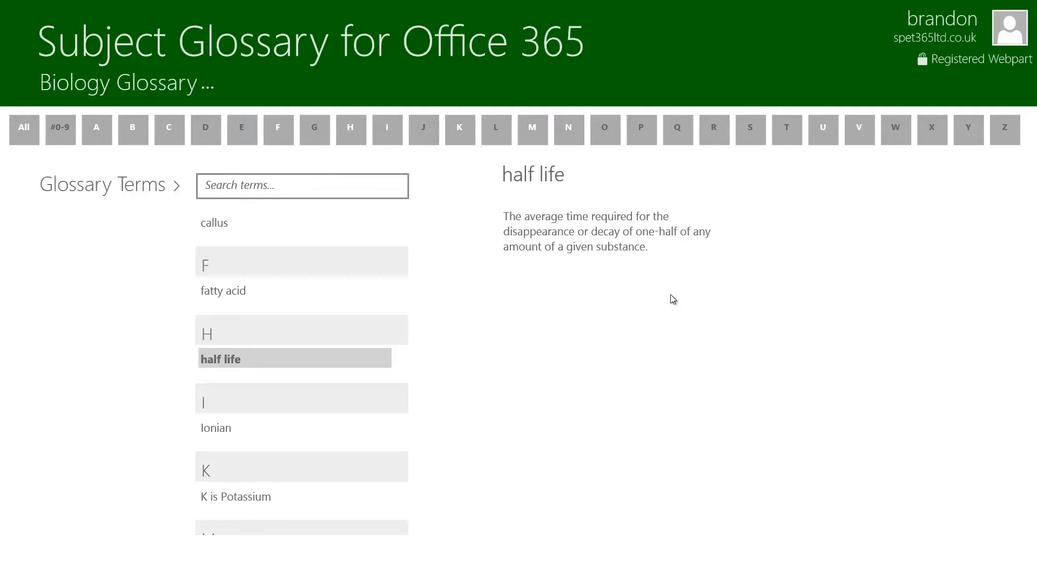
# Filter the Biology Glossary to terms starting with A, then return to All.
pyautogui.click(97, 128)
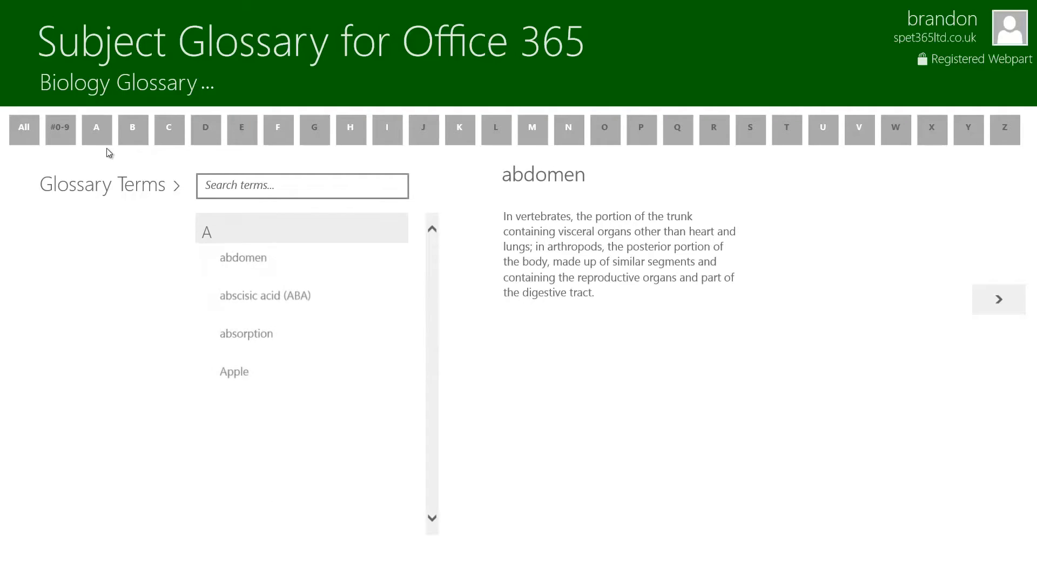
pyautogui.click(278, 128)
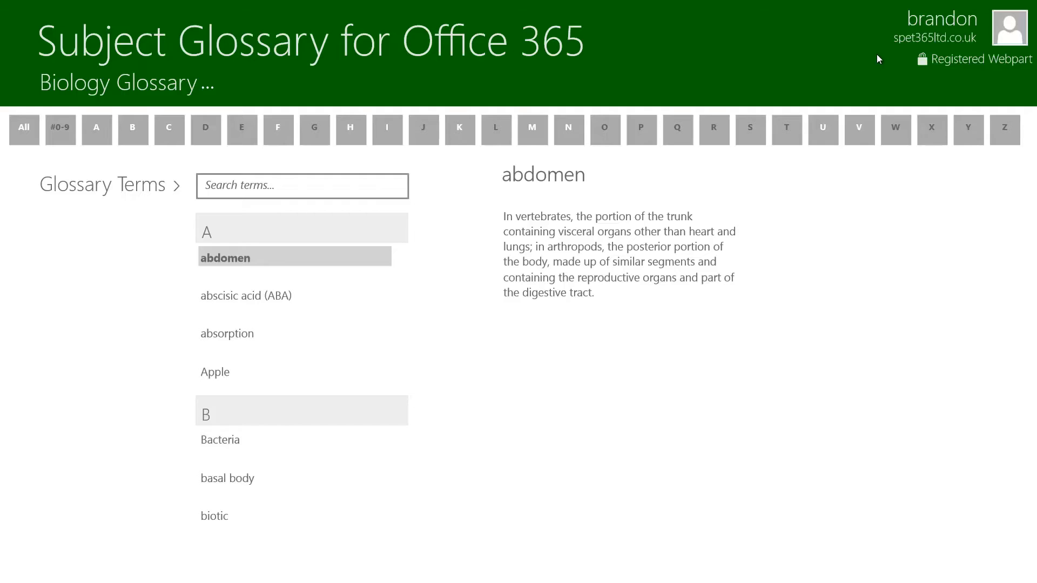
pyautogui.moveTo(753, 42)
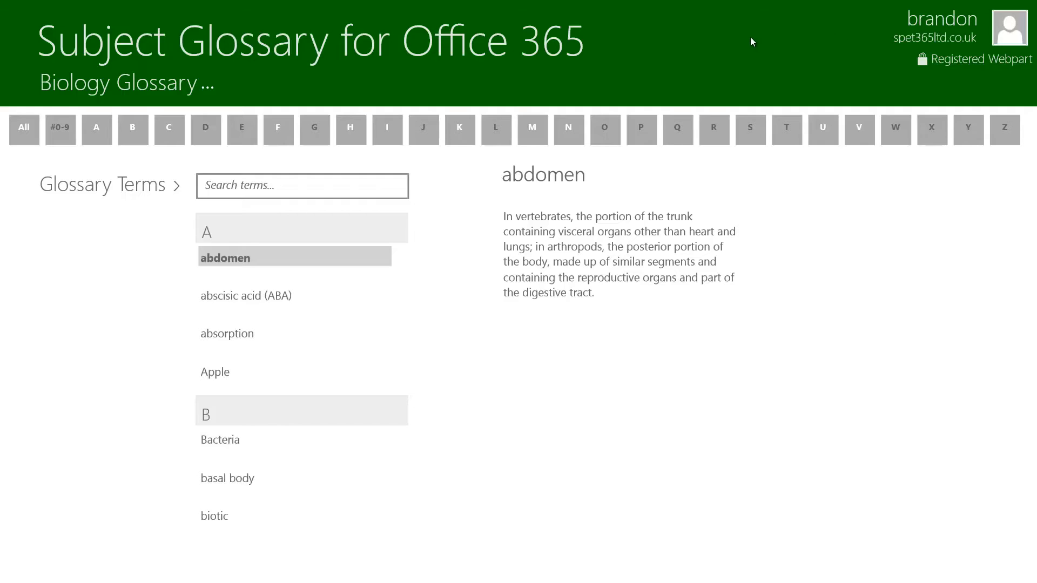
pyautogui.moveTo(765, 70)
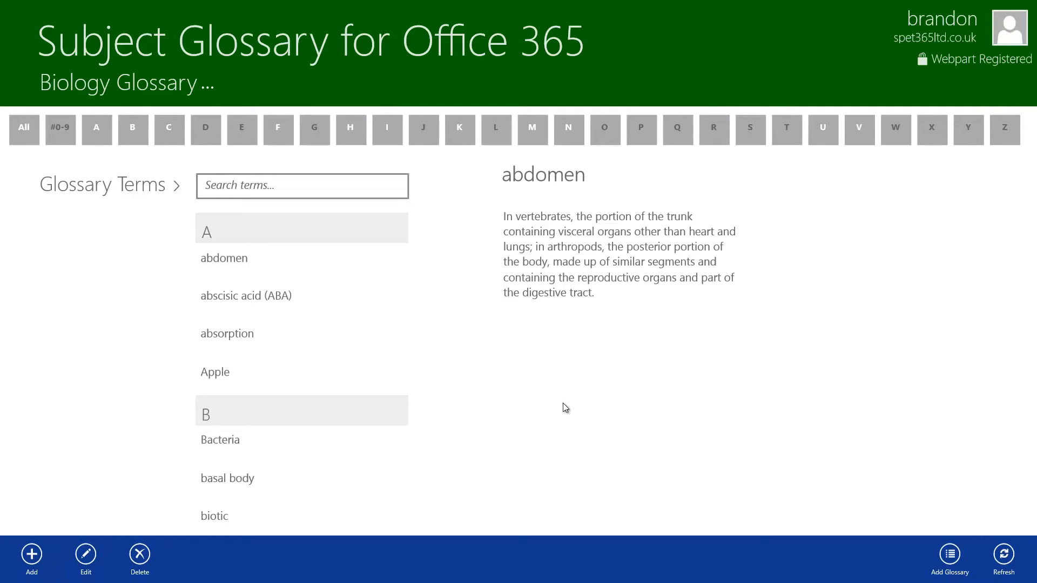
# Add the term Banana with the description 'A piece of fruit'.
pyautogui.click(32, 554)
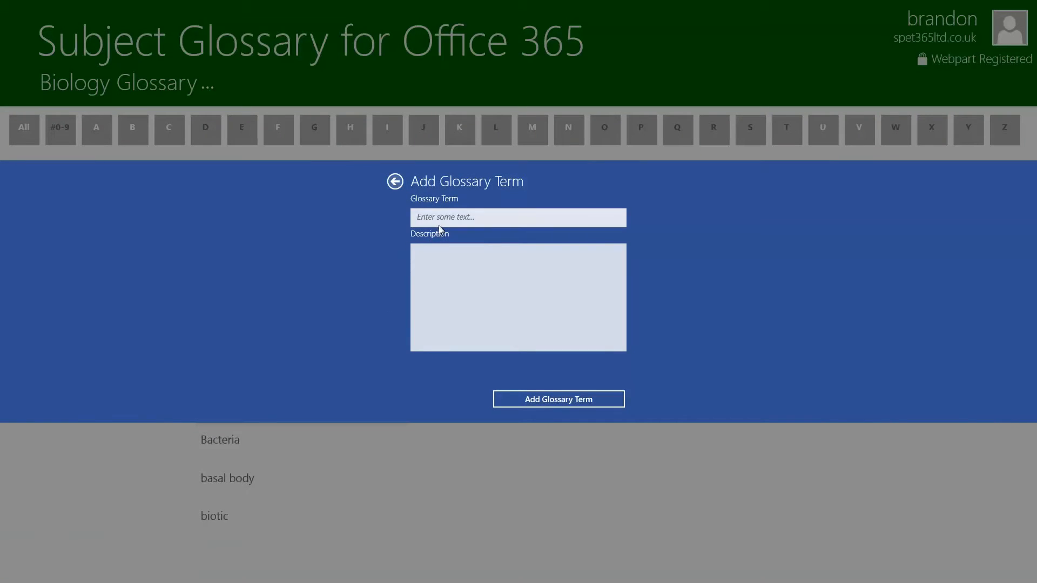
pyautogui.write('Bana')
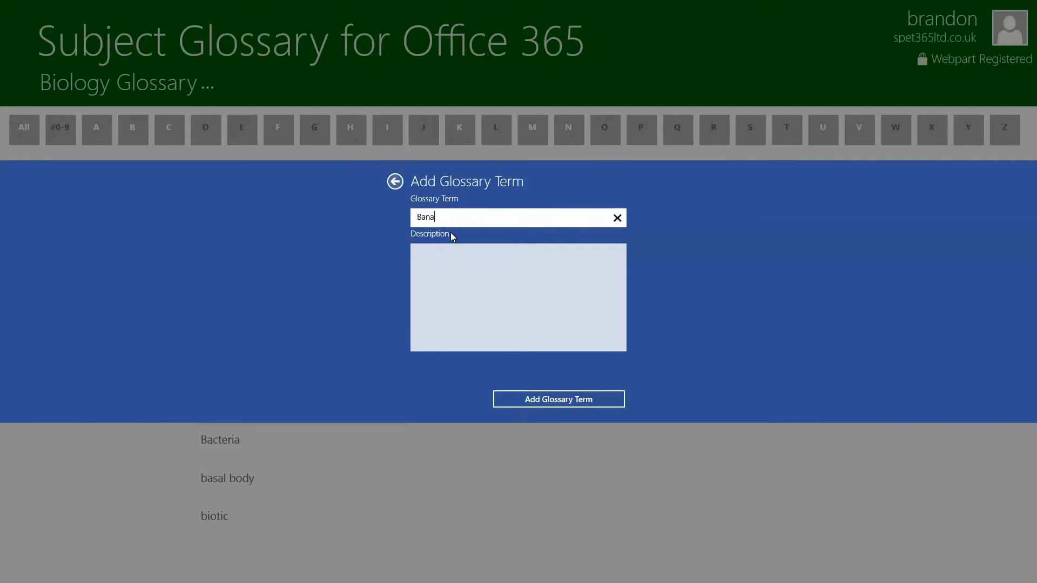
pyautogui.write('A piece of fruit')
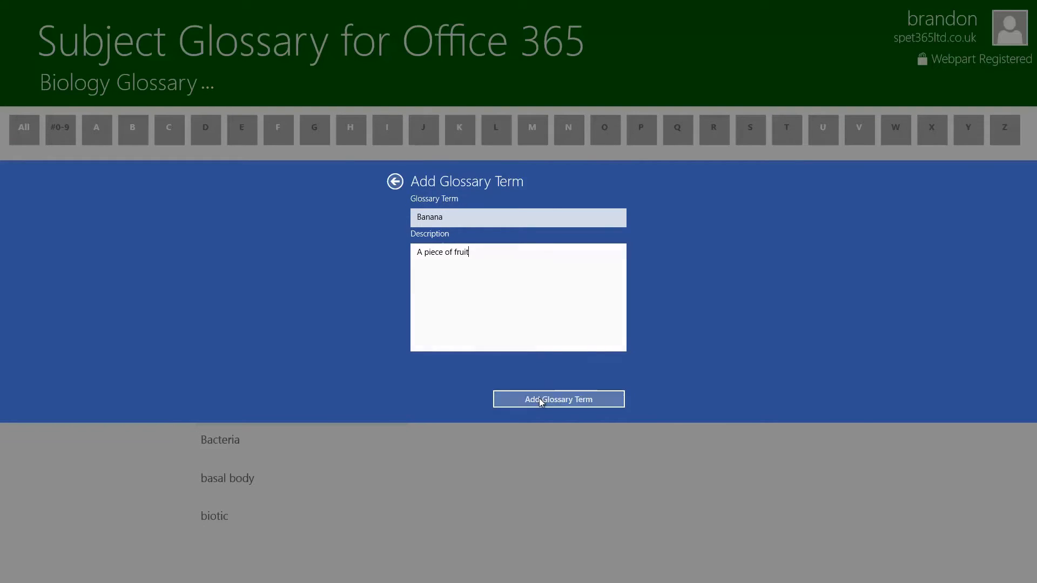
pyautogui.click(557, 398)
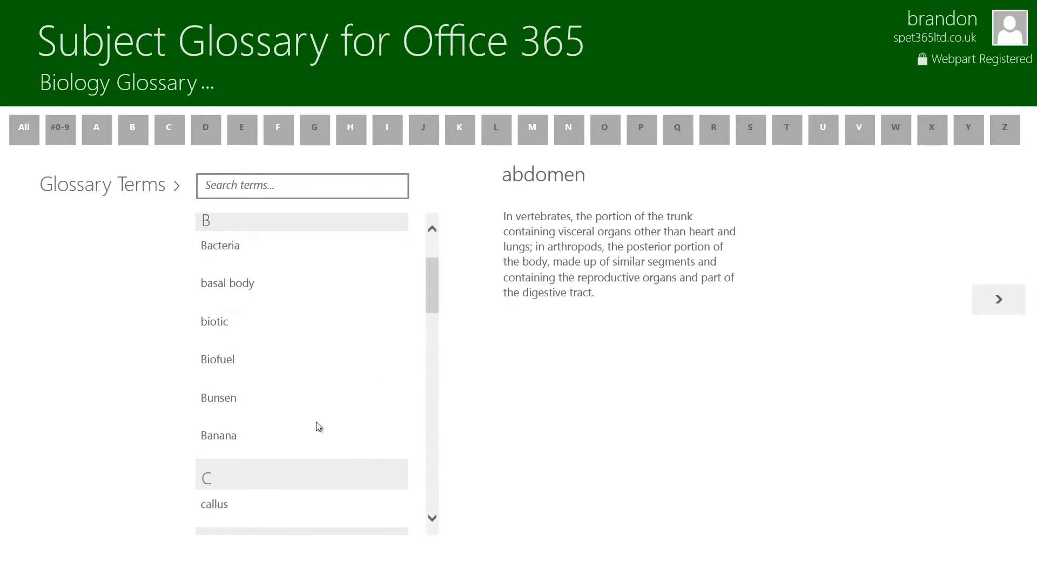
# Edit Banana's description to 'A yellow piece of fruit', save it and view the term.
pyautogui.click(218, 435)
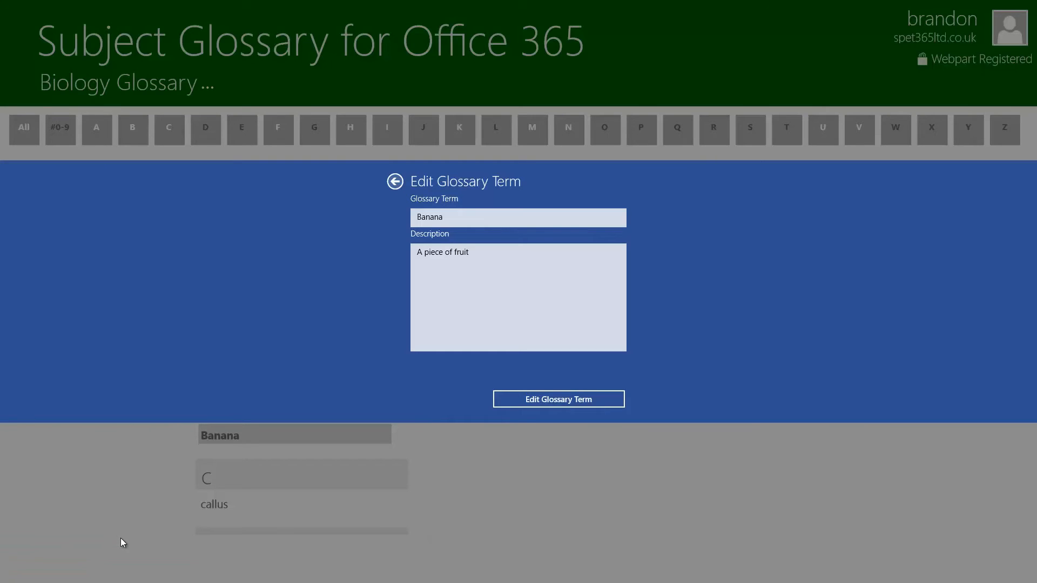
pyautogui.moveTo(140, 534)
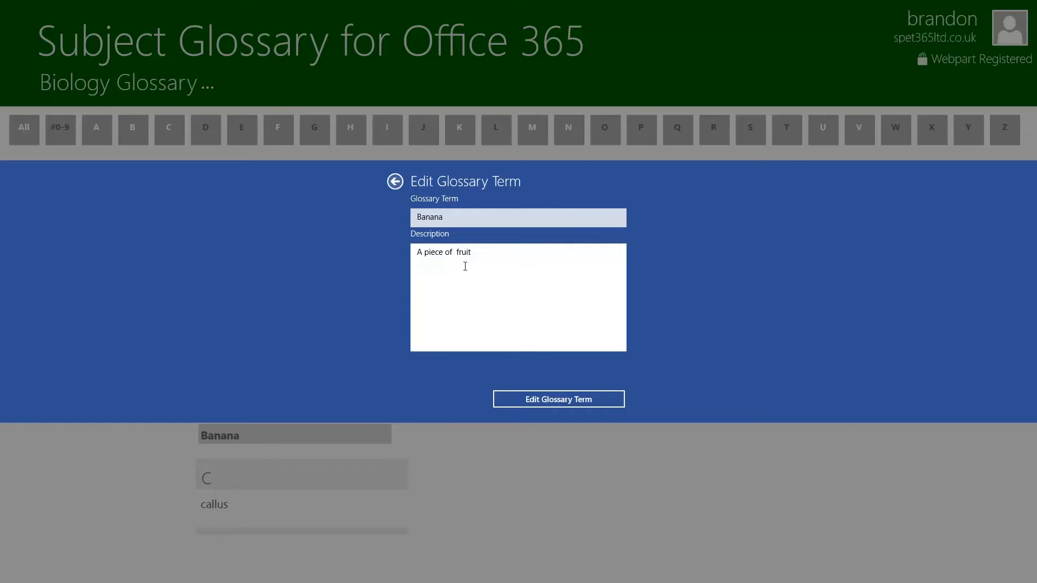
pyautogui.write('yellow')
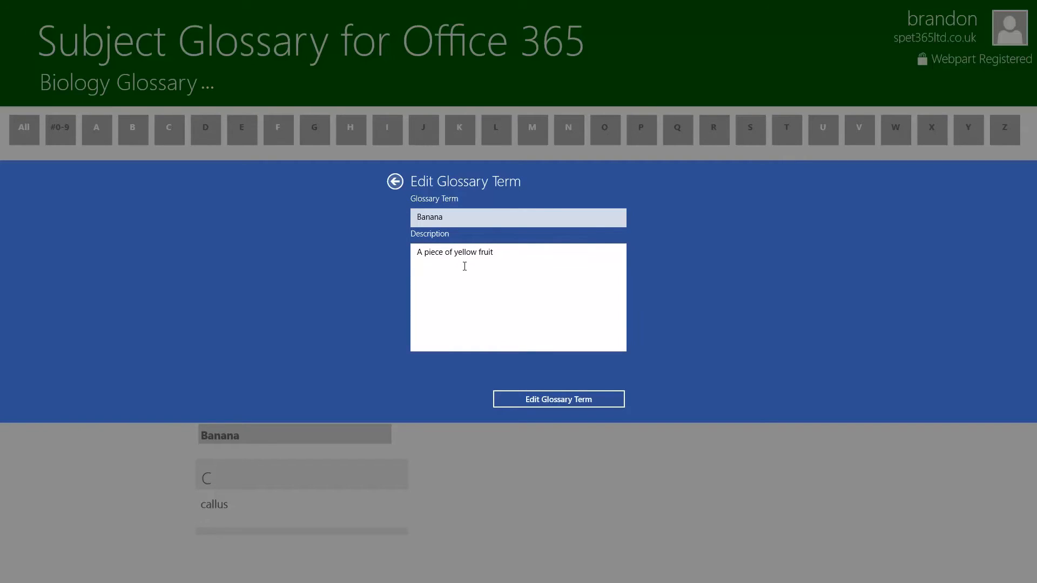
pyautogui.moveTo(543, 374)
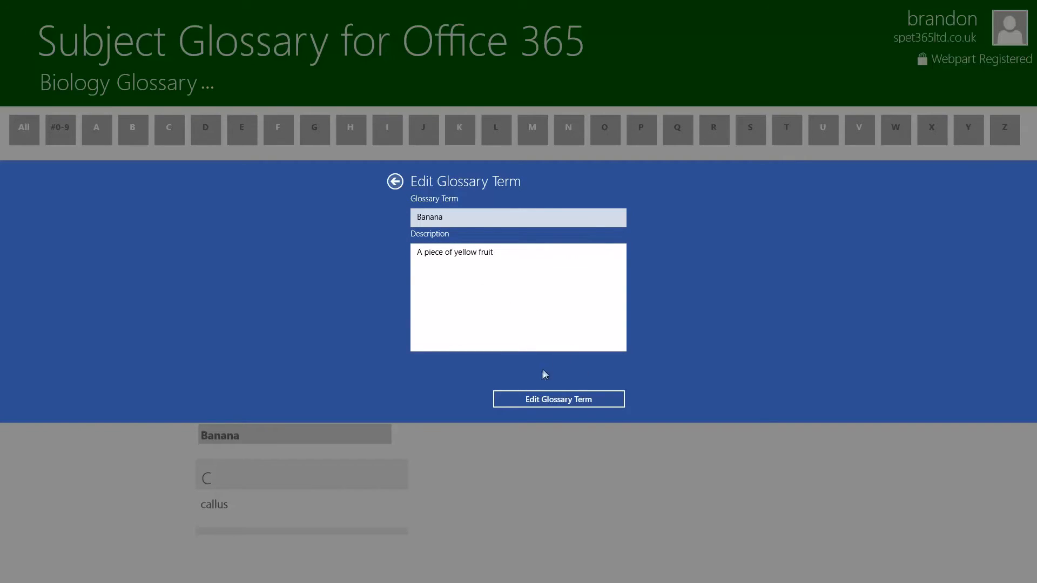
pyautogui.click(557, 399)
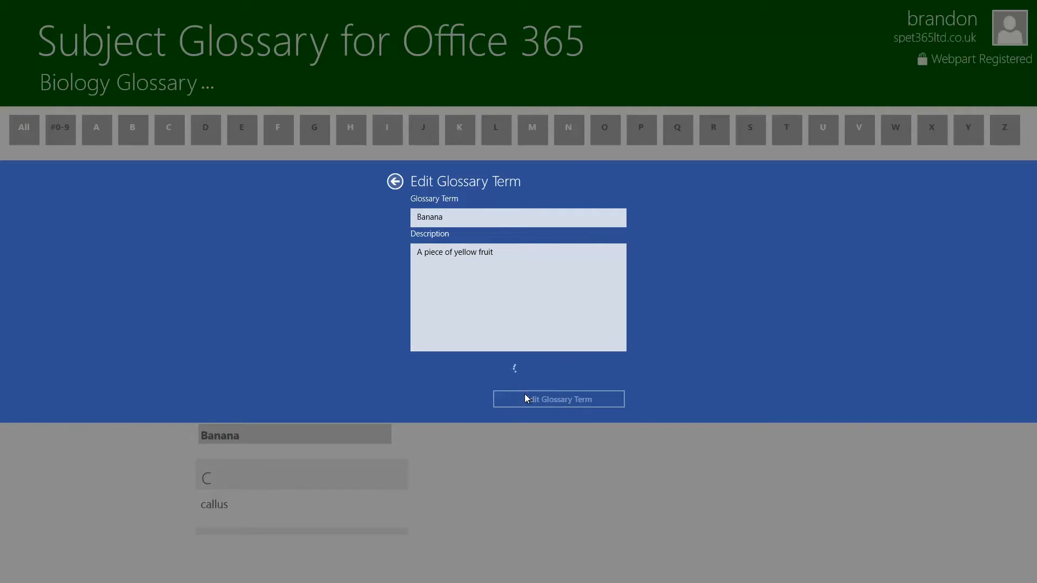
pyautogui.click(557, 399)
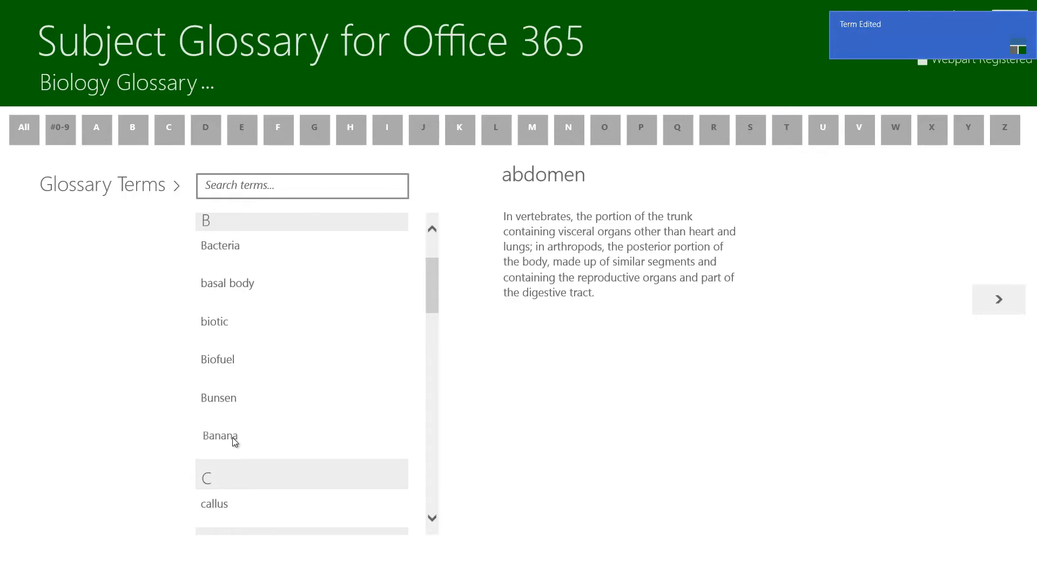
pyautogui.click(219, 435)
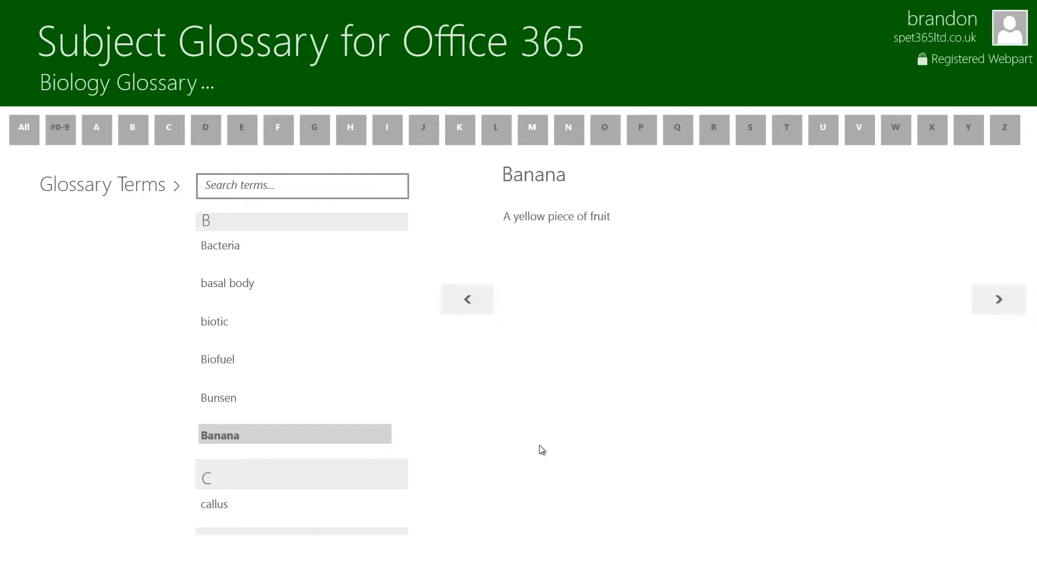
# Delete the Banana term and confirm Yes in the Delete Term prompt.
pyautogui.click(139, 558)
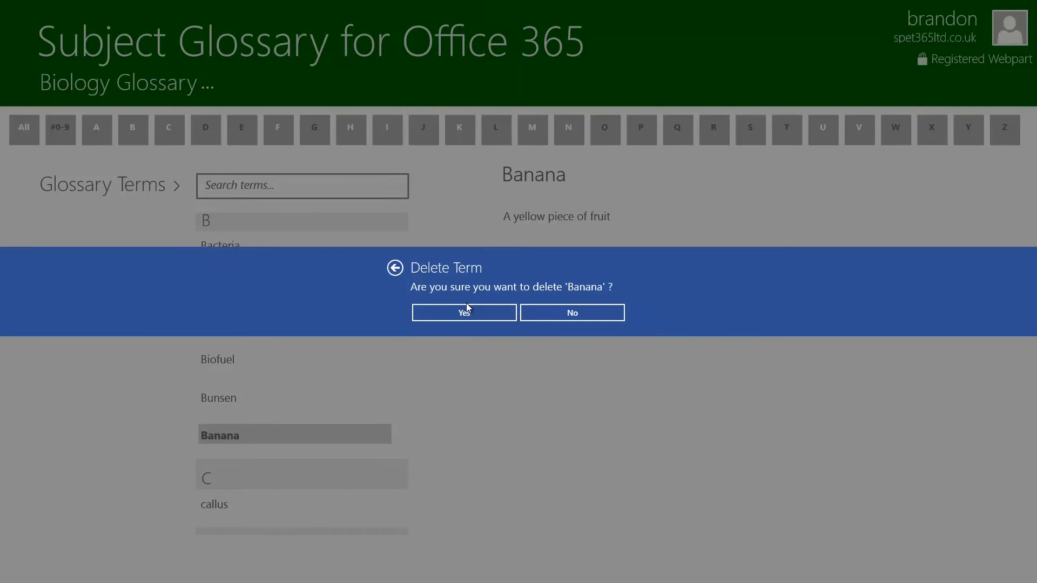
pyautogui.click(464, 312)
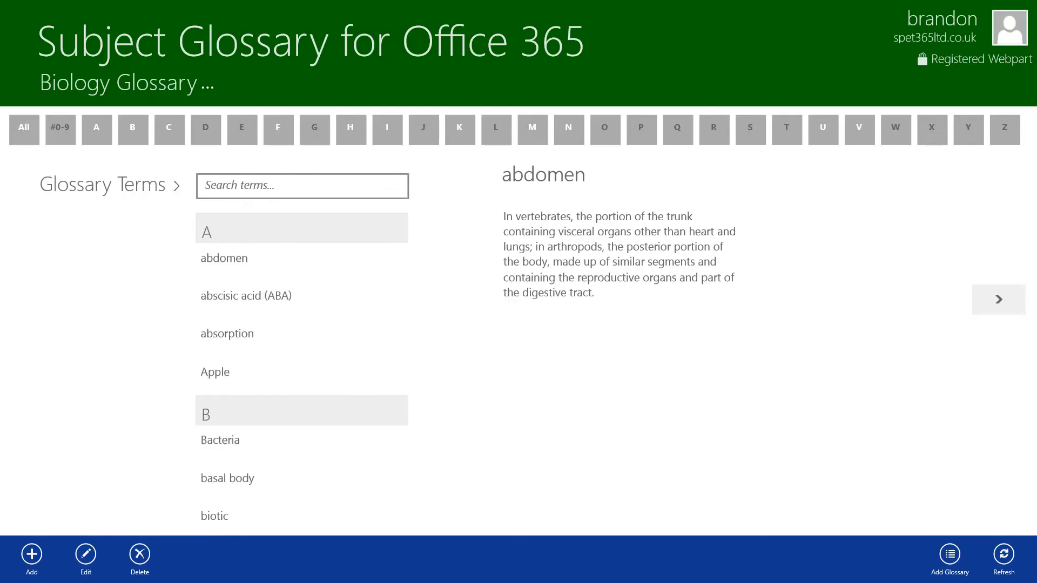
# Create a glossary named Ecology described as 'A list of terms to do with Ecology'.
pyautogui.click(950, 558)
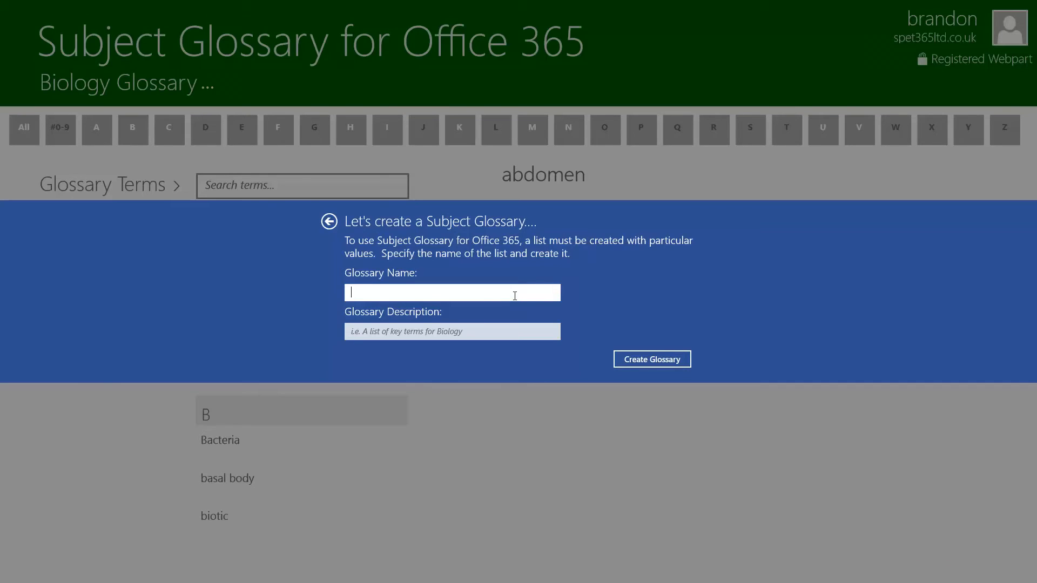
pyautogui.write('Ecology')
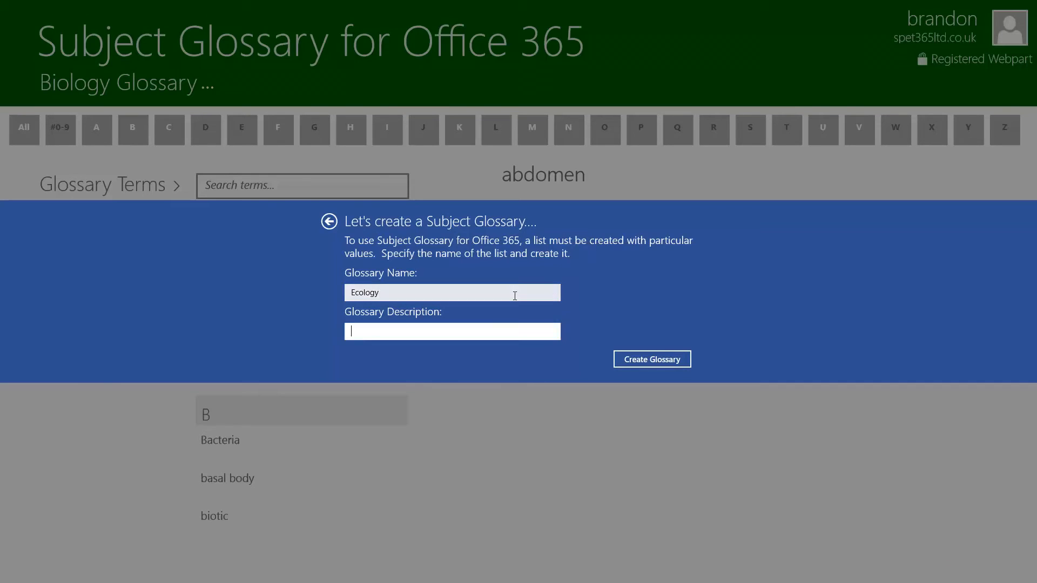
pyautogui.write('A list')
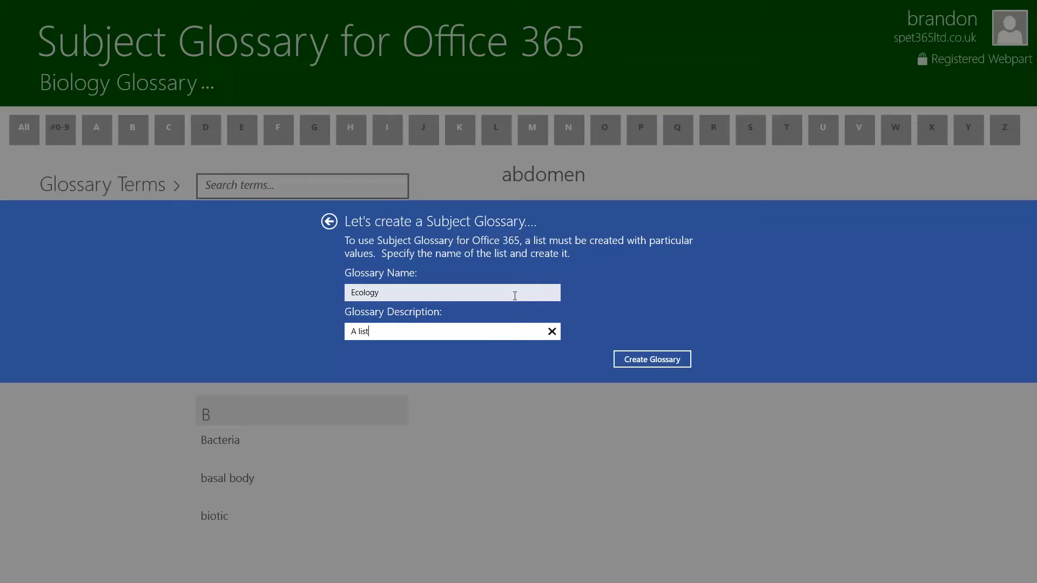
pyautogui.write('of terms to do with Ecology')
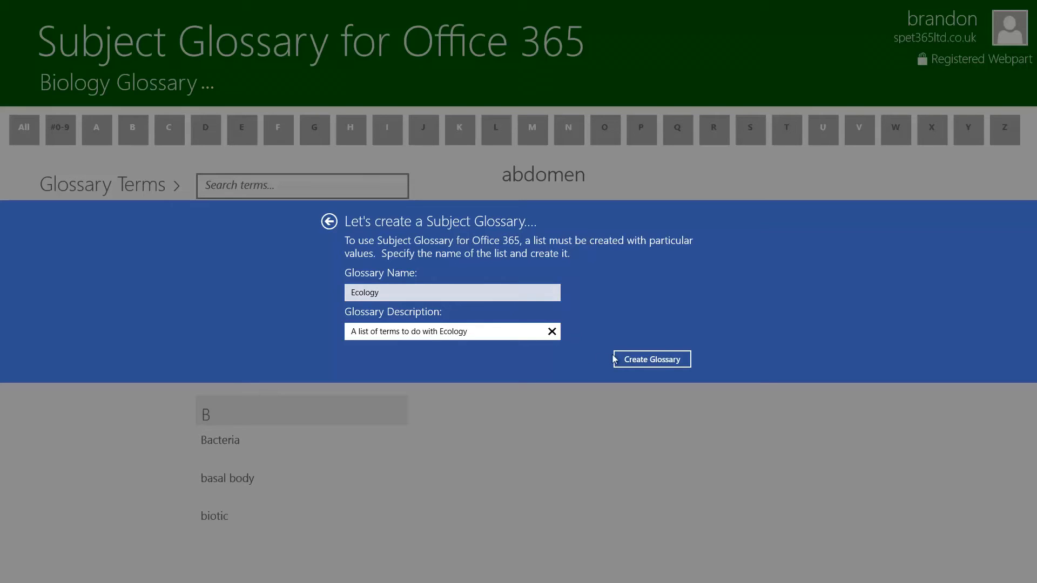
pyautogui.click(650, 359)
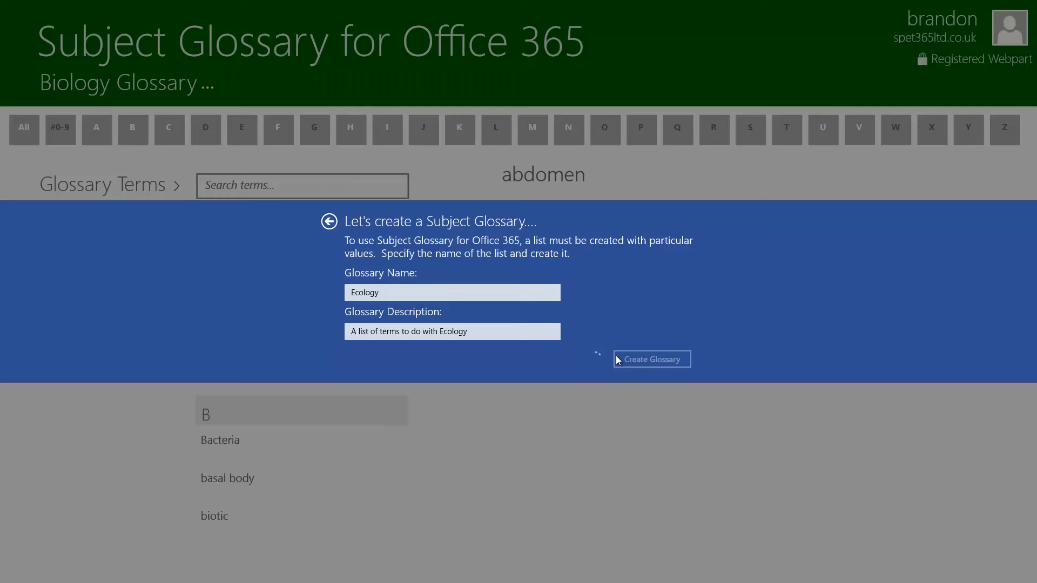
pyautogui.click(650, 359)
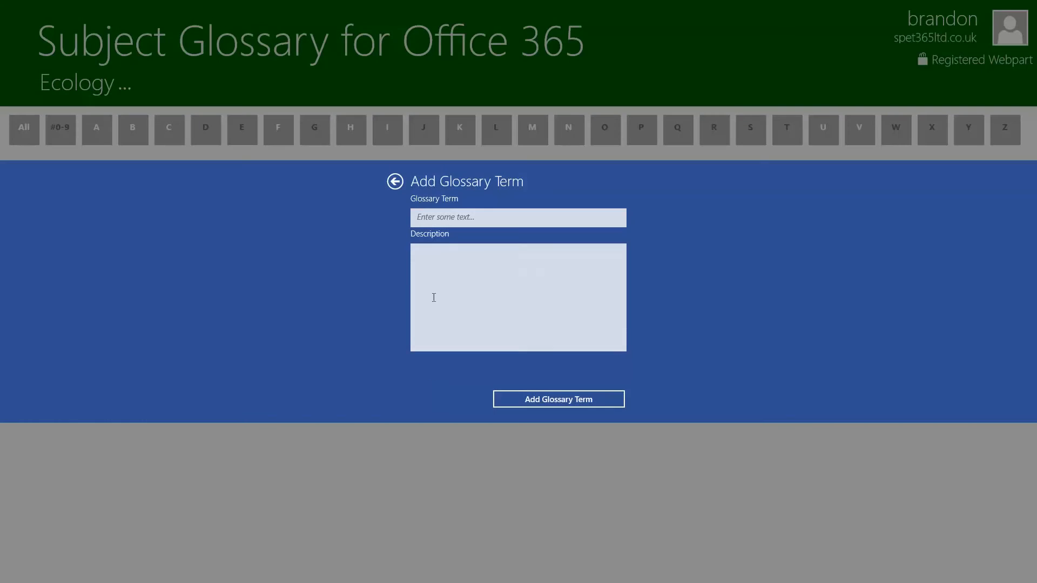
# Add the term Ecosystems defined as 'A group of organisms' to the Ecology glossary.
pyautogui.write('Ecosystems')
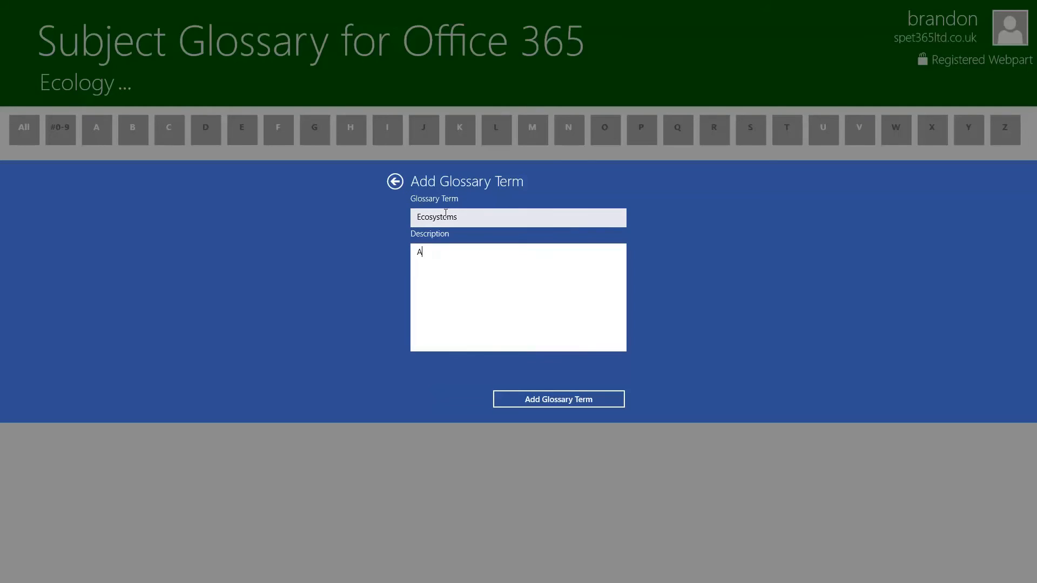
pyautogui.write('group of o')
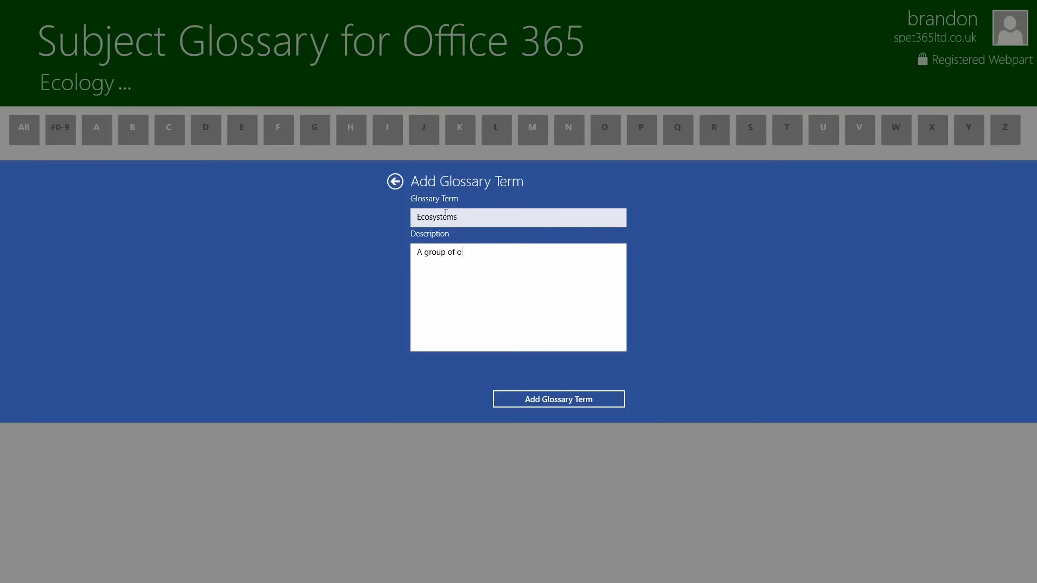
pyautogui.write('rganisms')
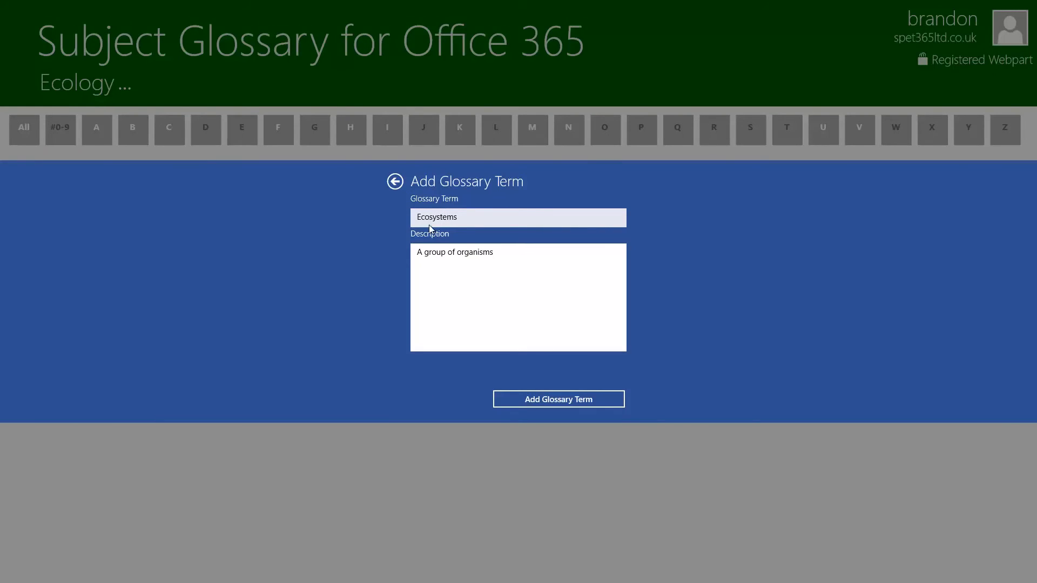
pyautogui.click(557, 398)
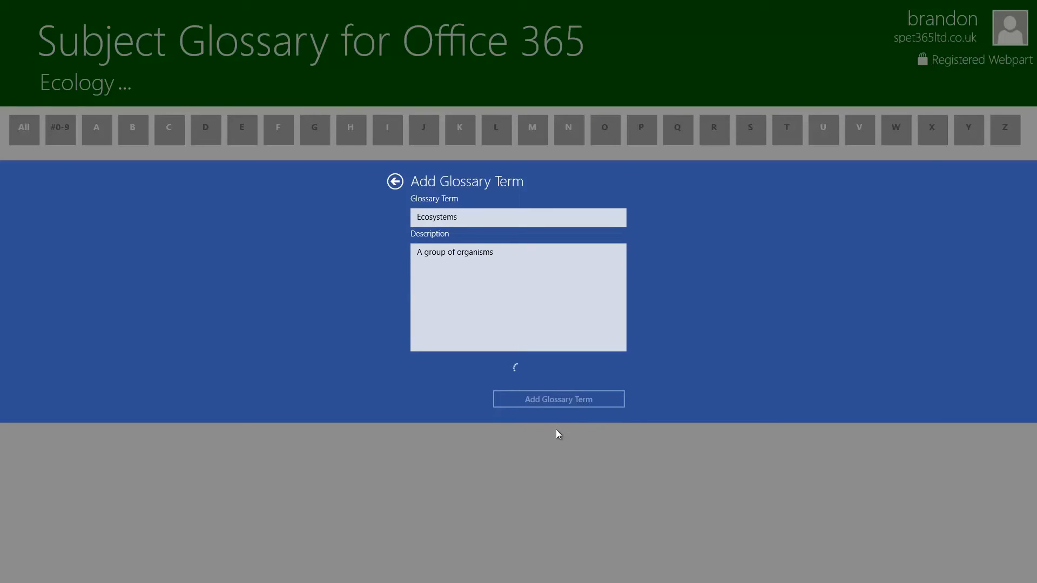
pyautogui.click(558, 398)
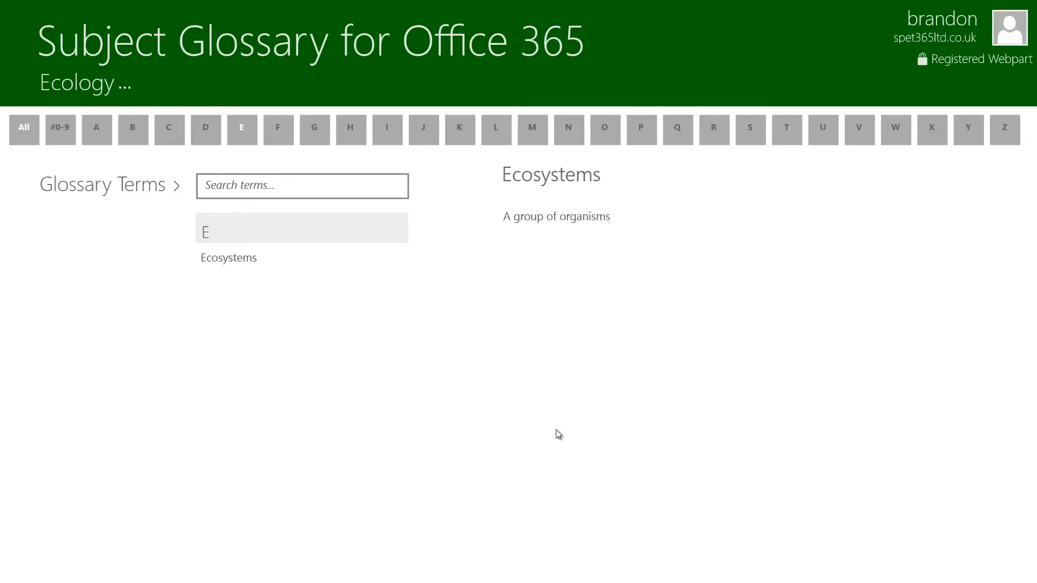
# Switch to the History glossary showing WW1 defined as 'World War One'.
pyautogui.click(894, 129)
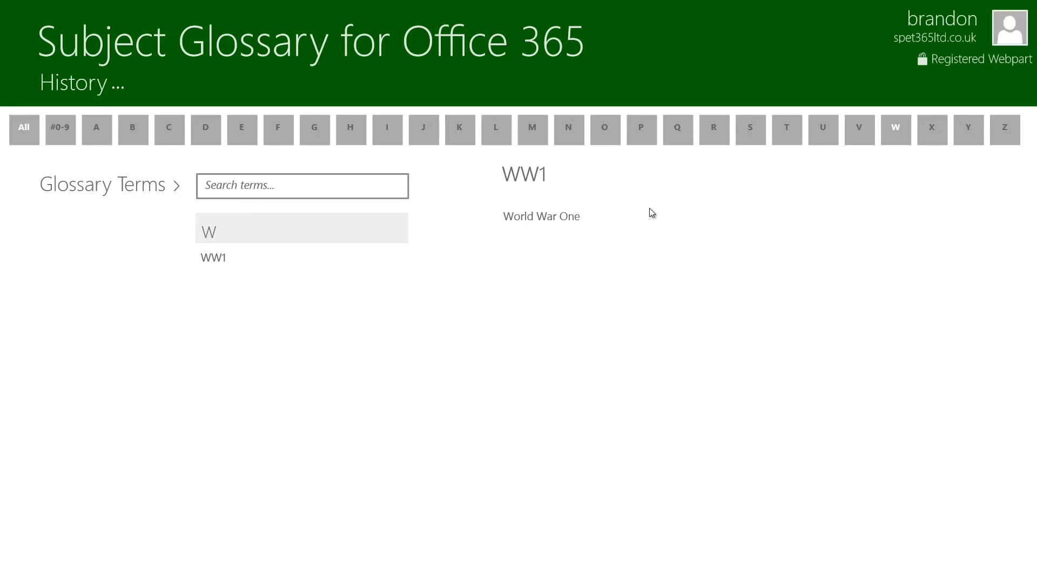
pyautogui.moveTo(747, 75)
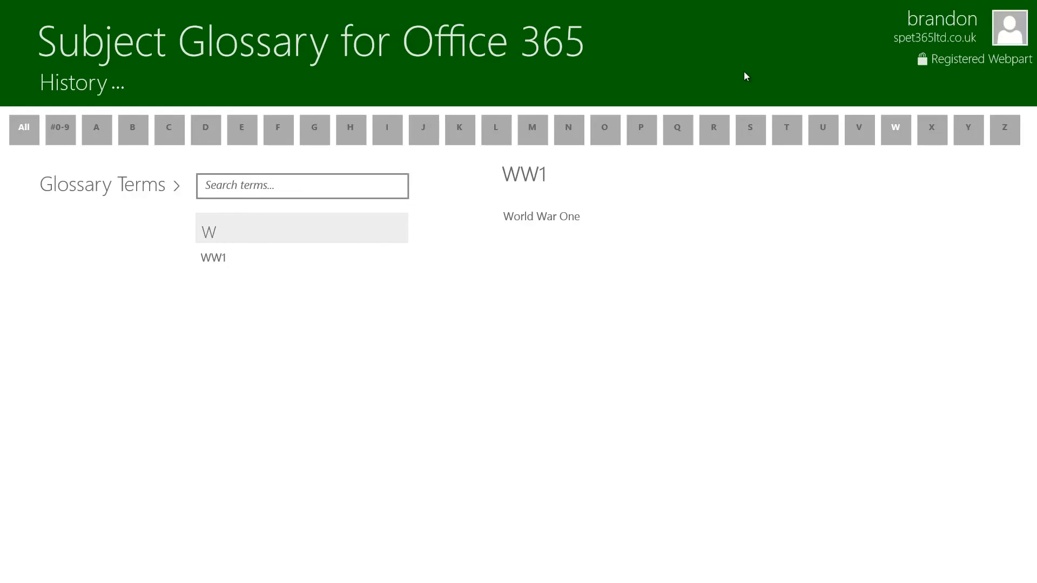
pyautogui.moveTo(924, 28)
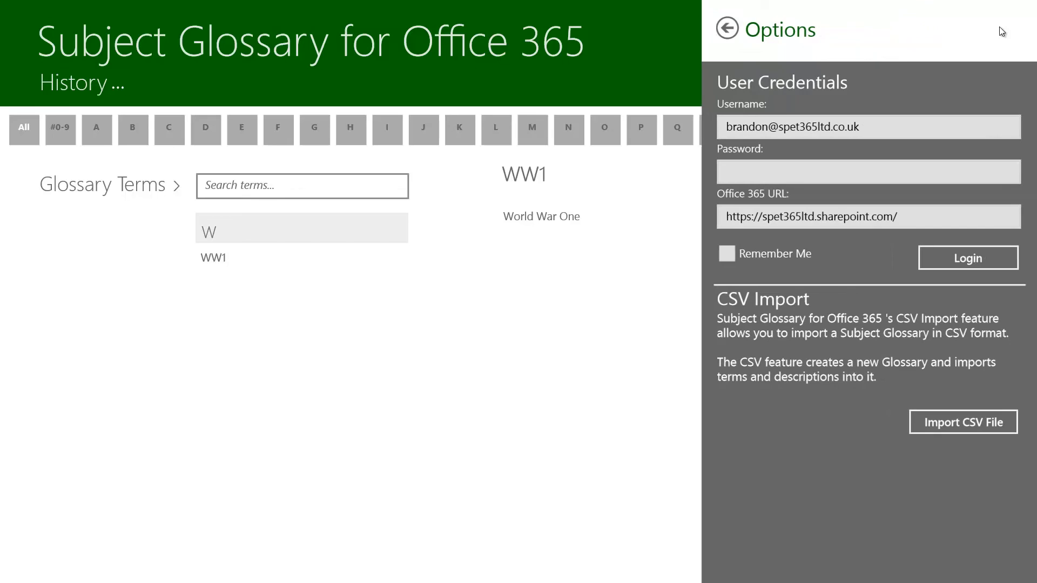
pyautogui.moveTo(779, 339)
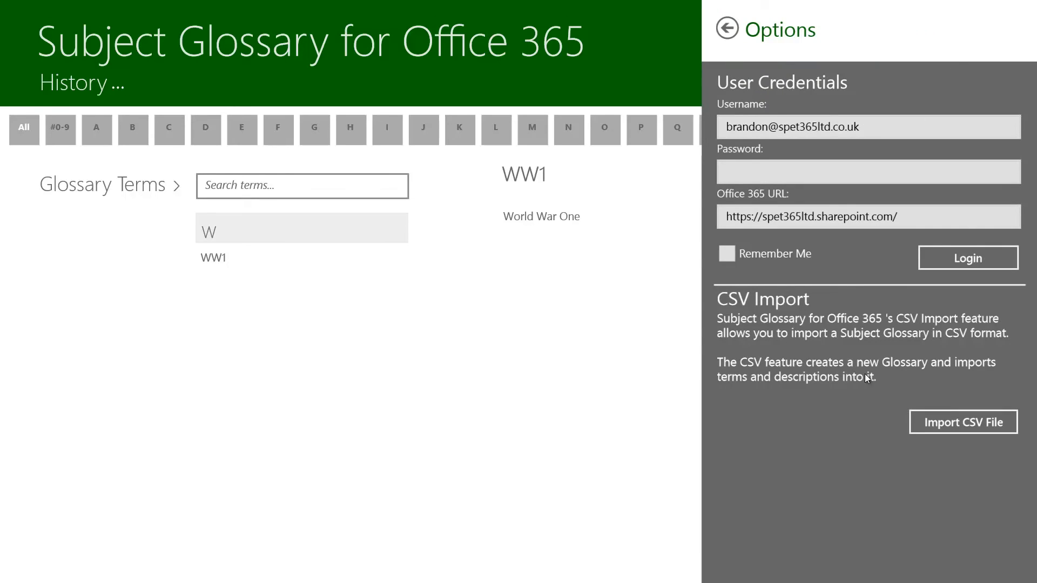
# Import the CSV file of terms into the existing History glossary, adding Abstract and Baltica.
pyautogui.click(963, 422)
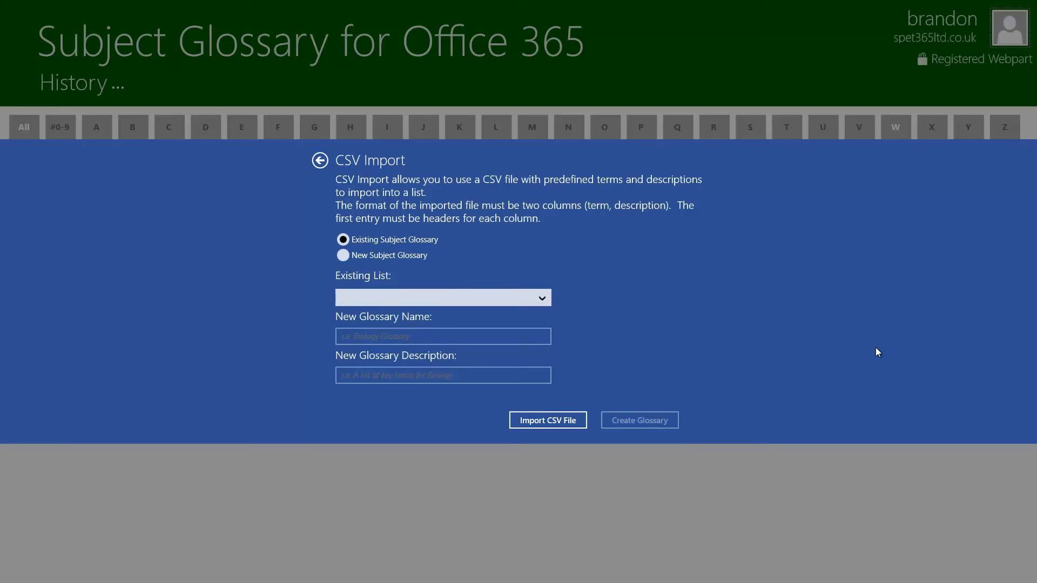
pyautogui.moveTo(874, 348)
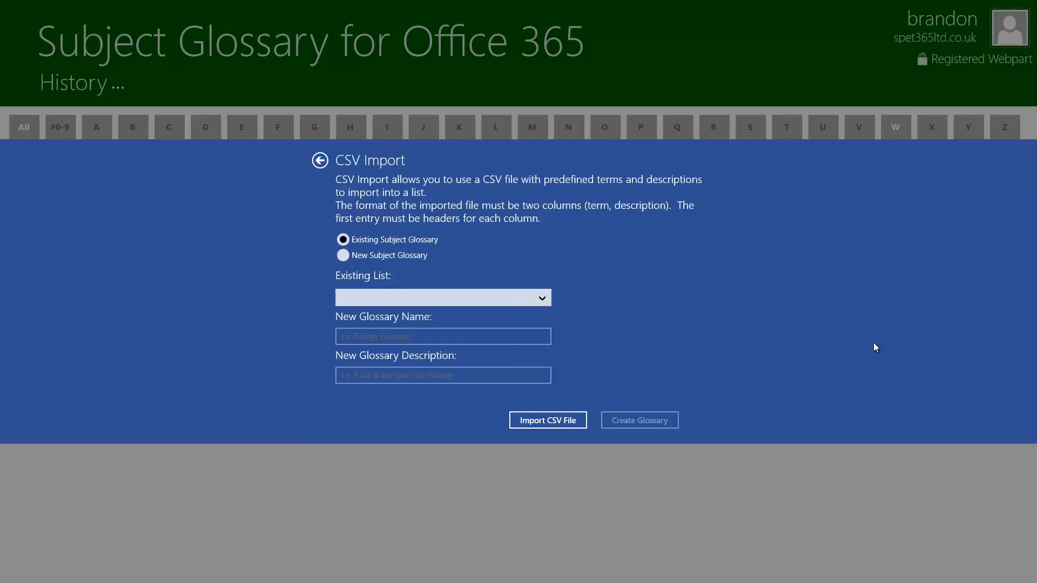
pyautogui.click(443, 298)
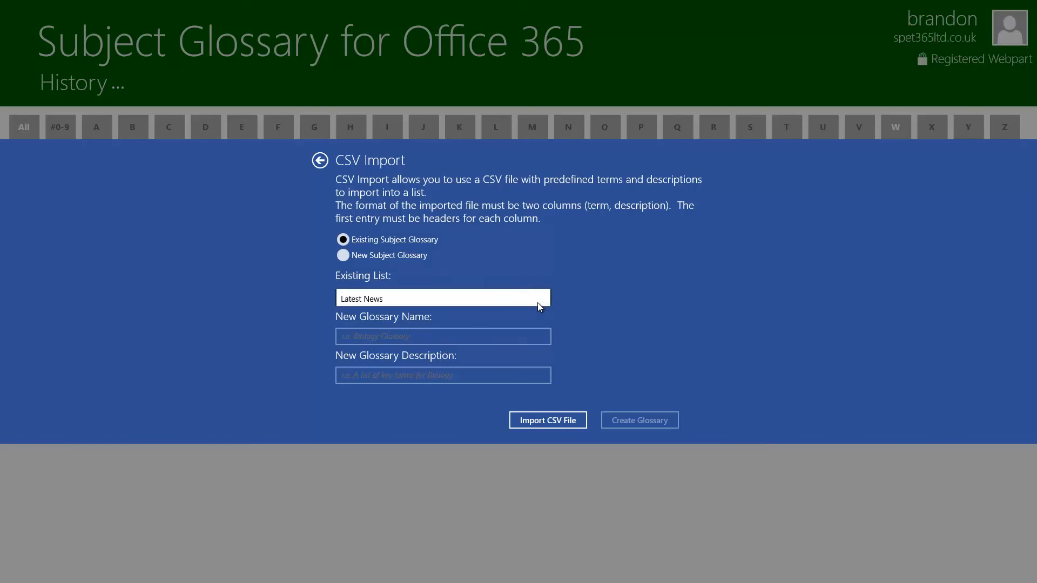
pyautogui.click(442, 298)
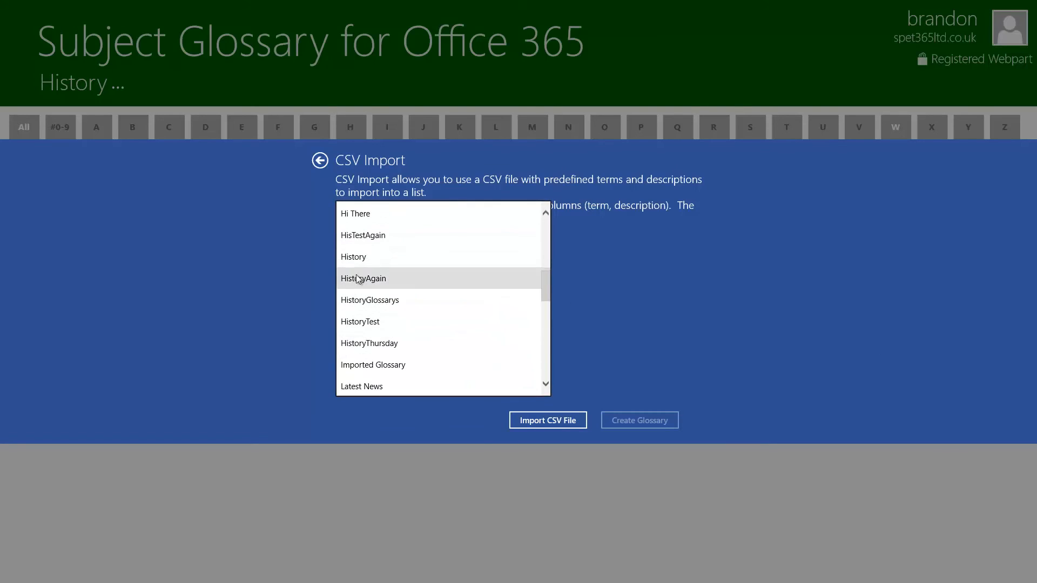
pyautogui.click(353, 257)
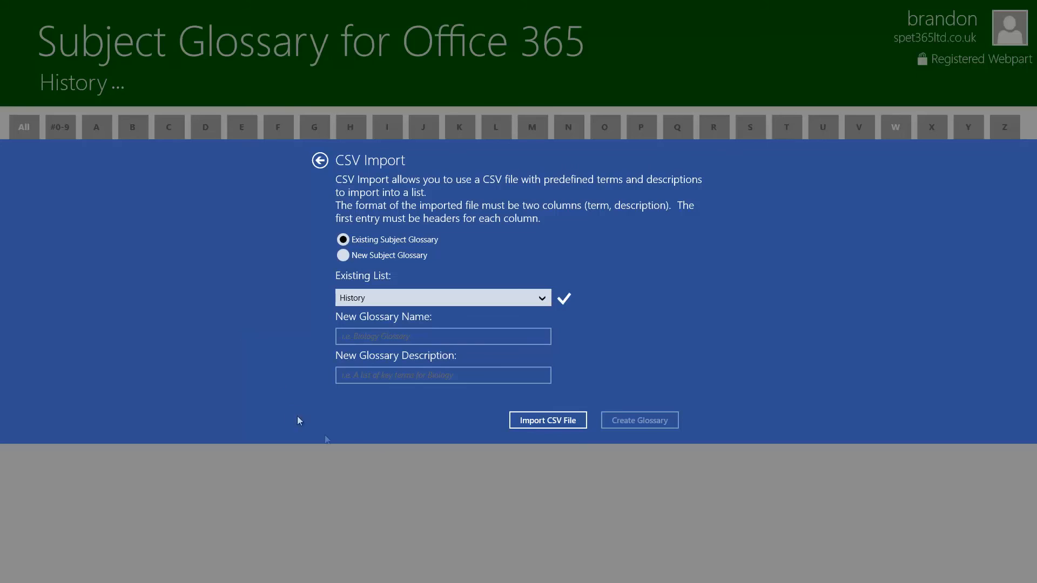
pyautogui.click(547, 420)
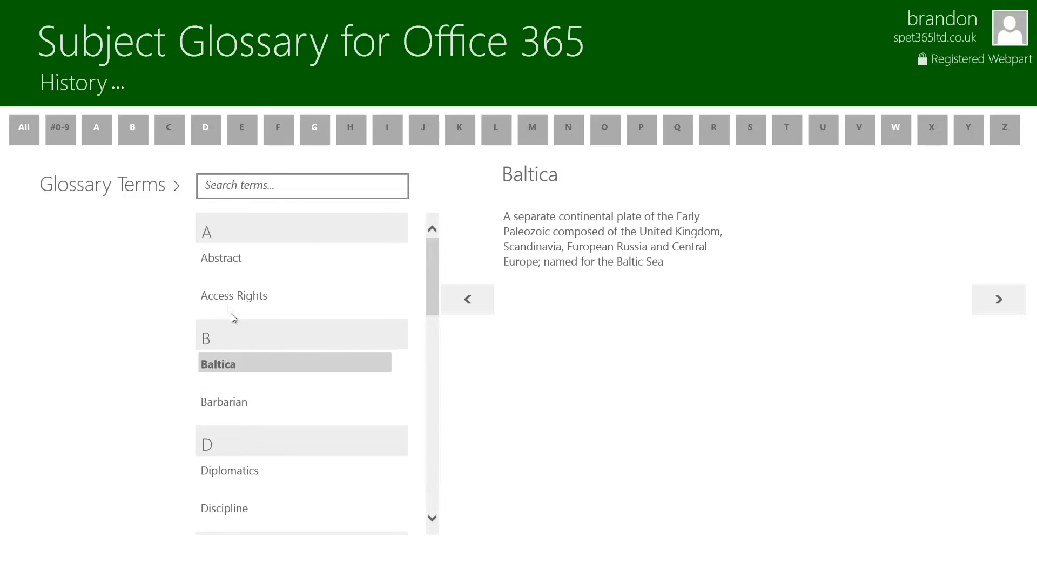
# Show the imported term Diplomatics and its definition in the History glossary.
pyautogui.click(231, 470)
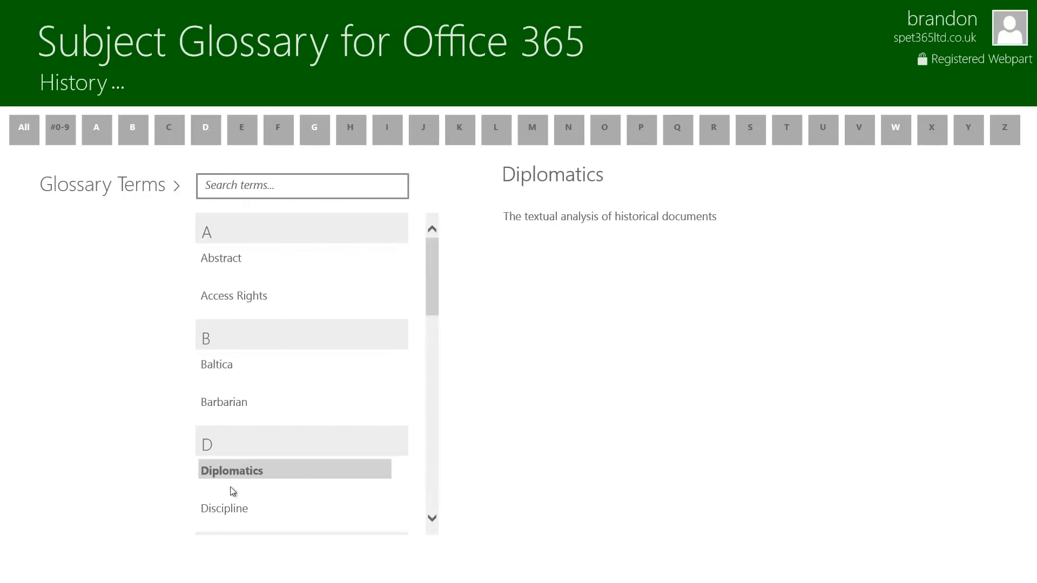